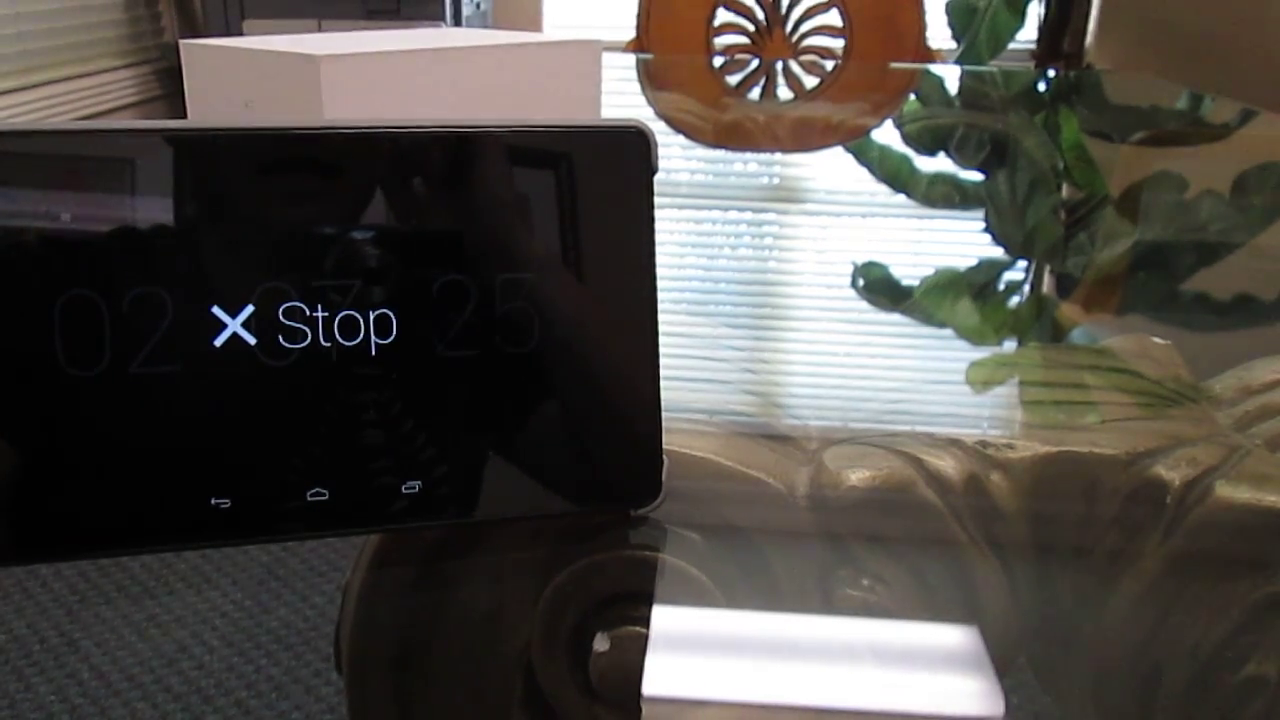
- Tap the Stop card to halt the stopwatch and return to the time display
{"action": "left_click", "coordinate": [237, 328]}
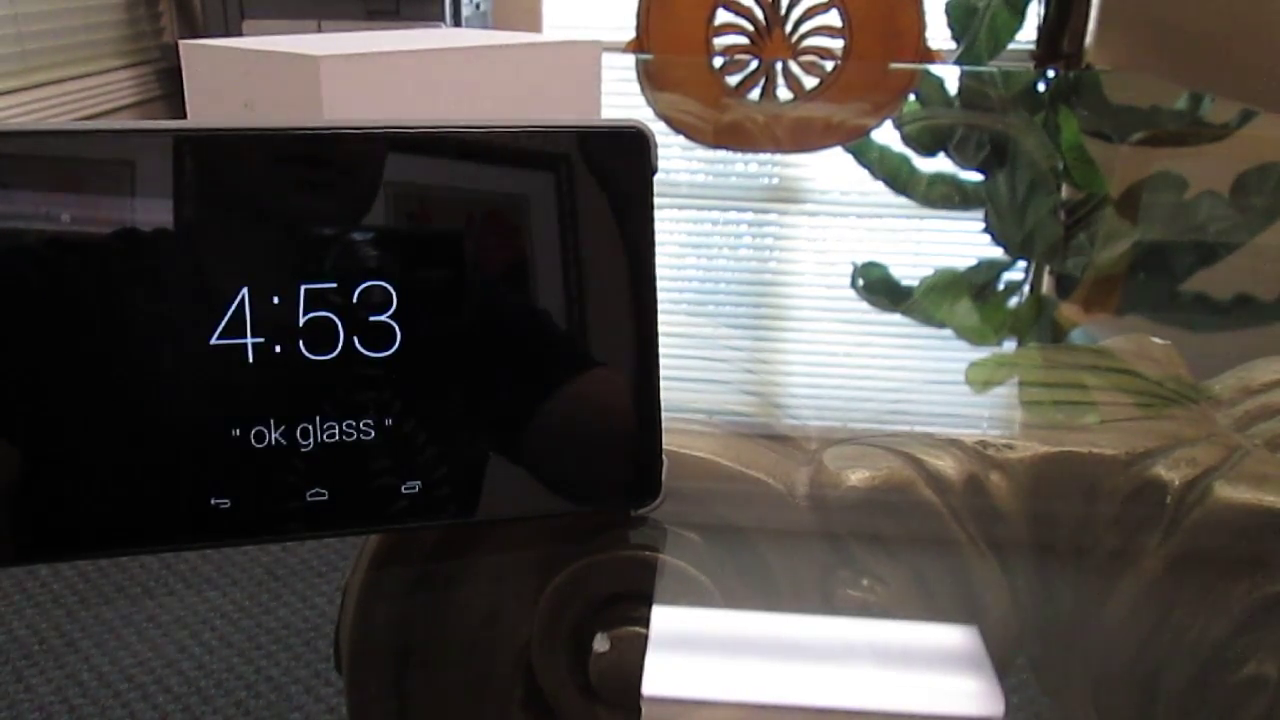